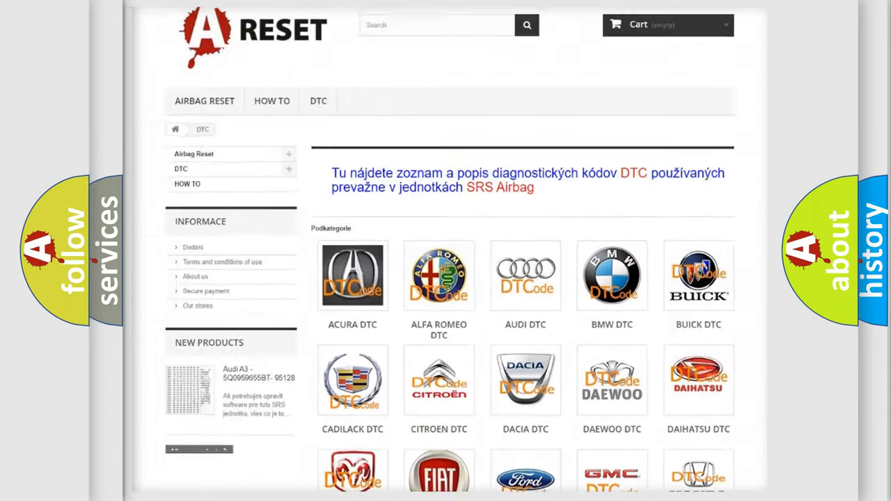
# Scroll down the DTC brand list until the Toyota DTC tile is in view
pyautogui.scroll(-3)
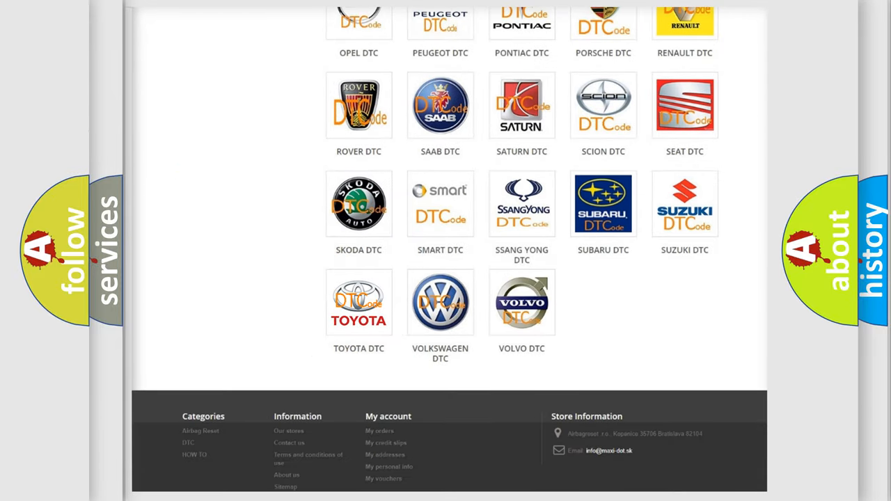
# Open the Toyota DTC code list, skim down the code grid and return to its top
pyautogui.click(360, 302)
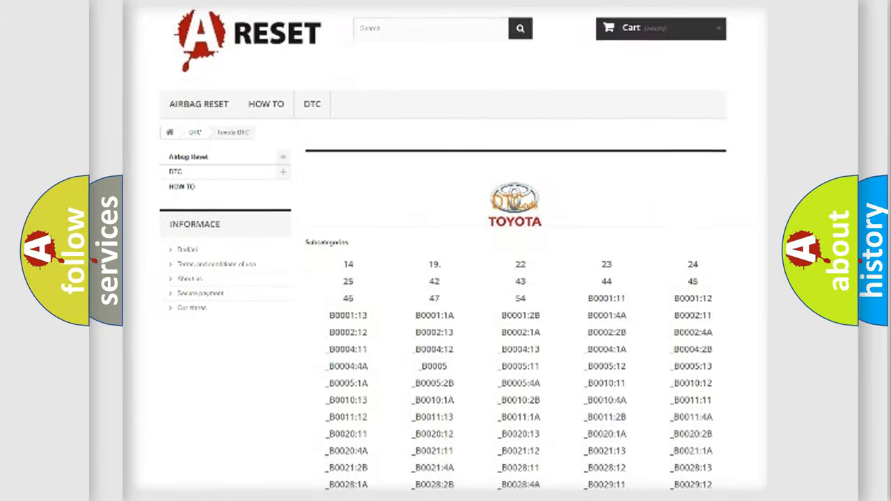
pyautogui.scroll(-3)
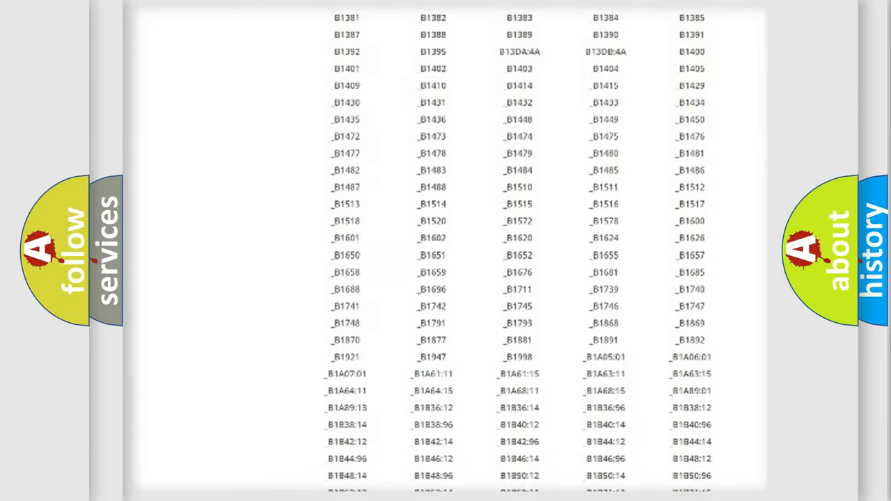
pyautogui.scroll(3)
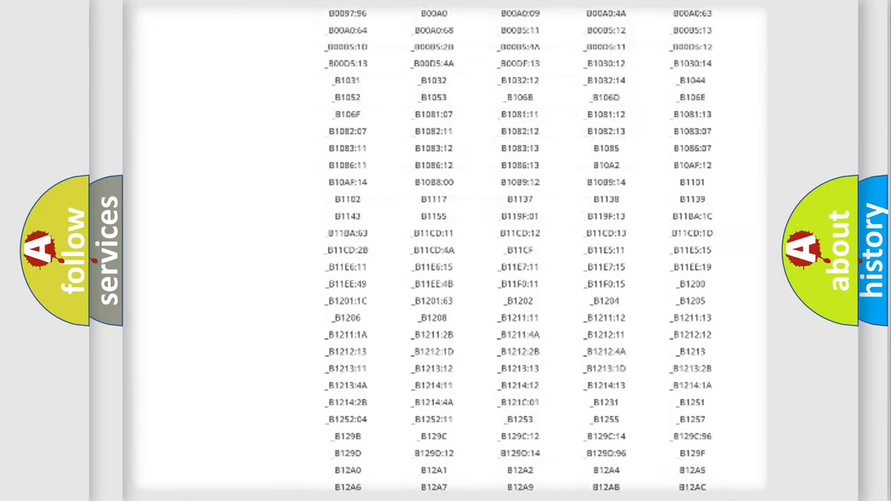
pyautogui.scroll(3)
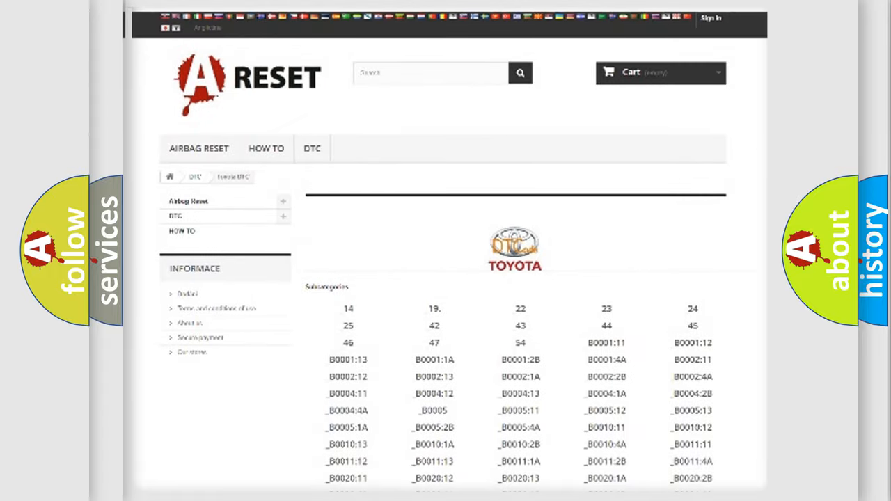